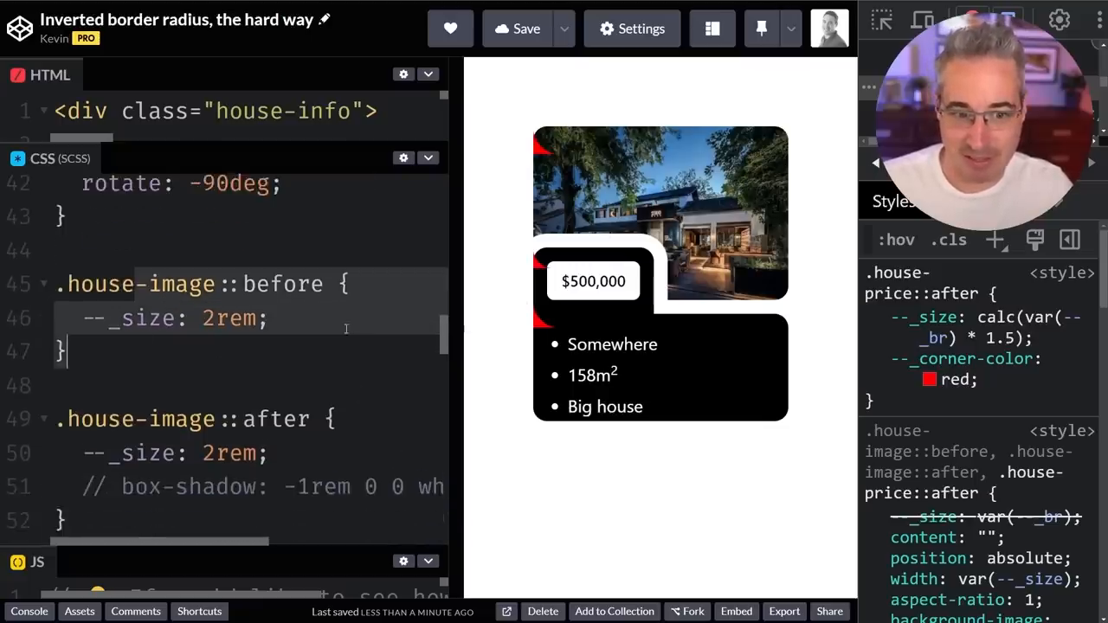
- Give .house-image::after top: 92px and re-enable its -1rem 0 0 white box-shadow
{"action": "scroll", "scroll_direction": "down", "scroll_amount": 3}
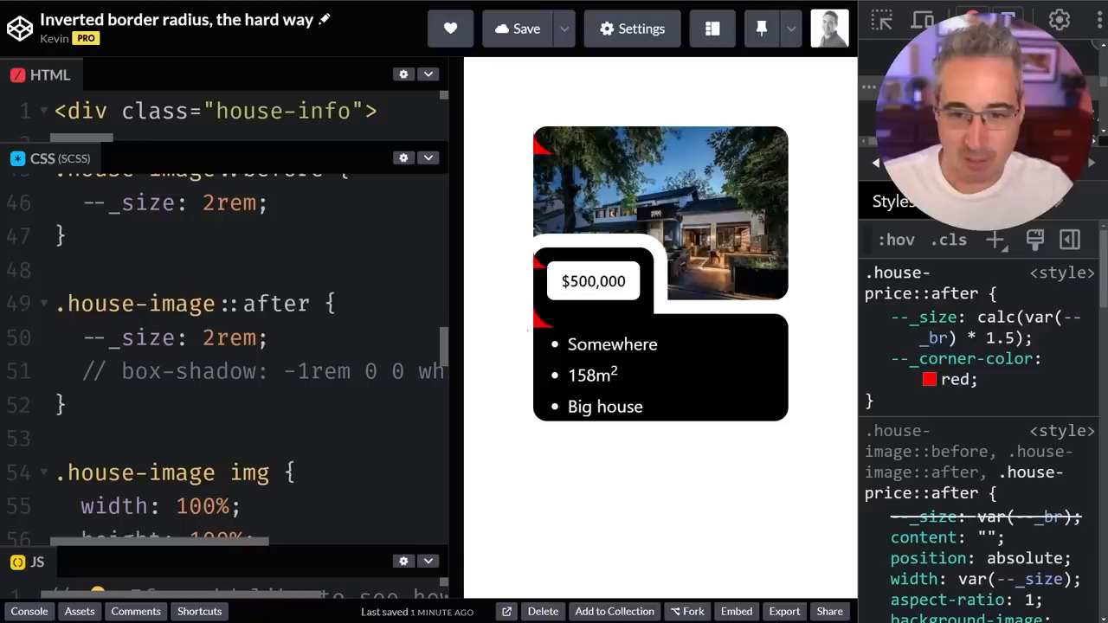
{"action": "mouse_move", "coordinate": [543, 325]}
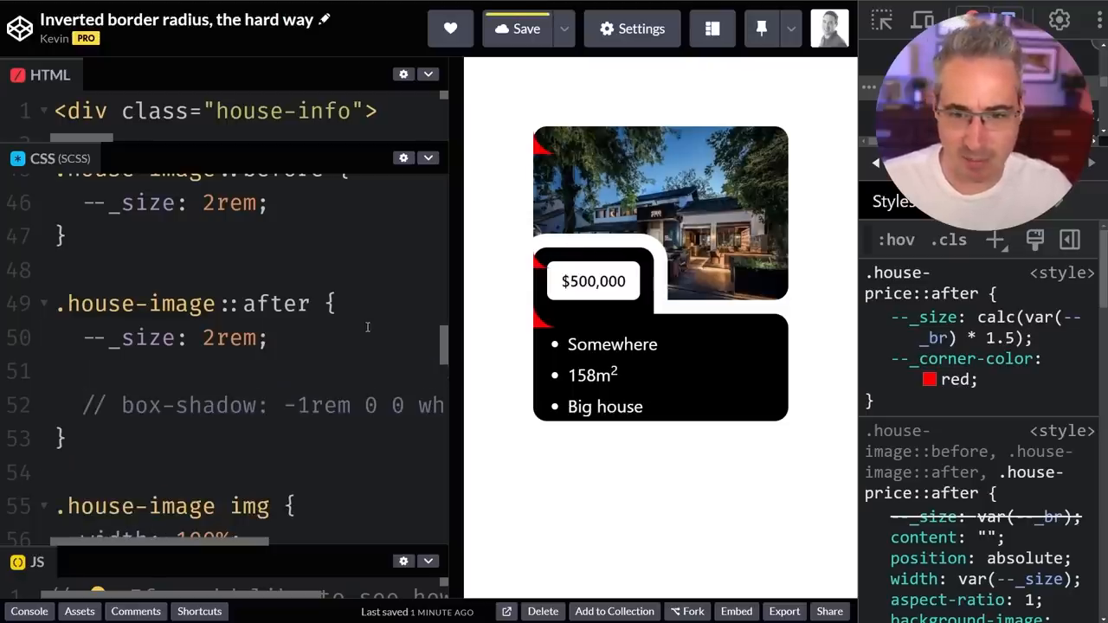
{"action": "type", "text": "top:"}
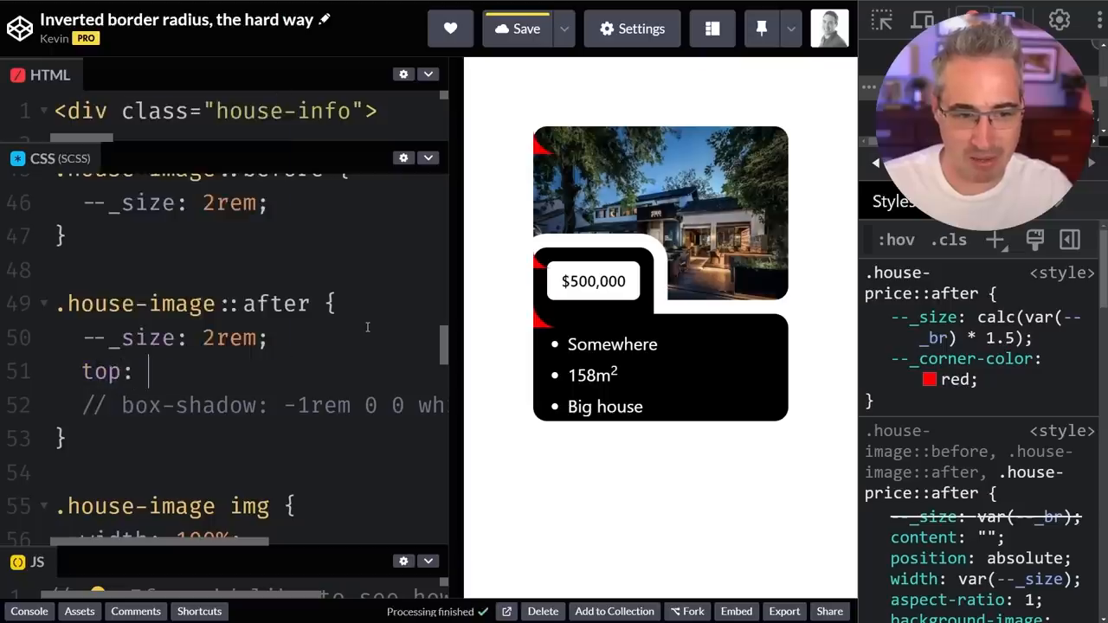
{"action": "type", "text": "100px;"}
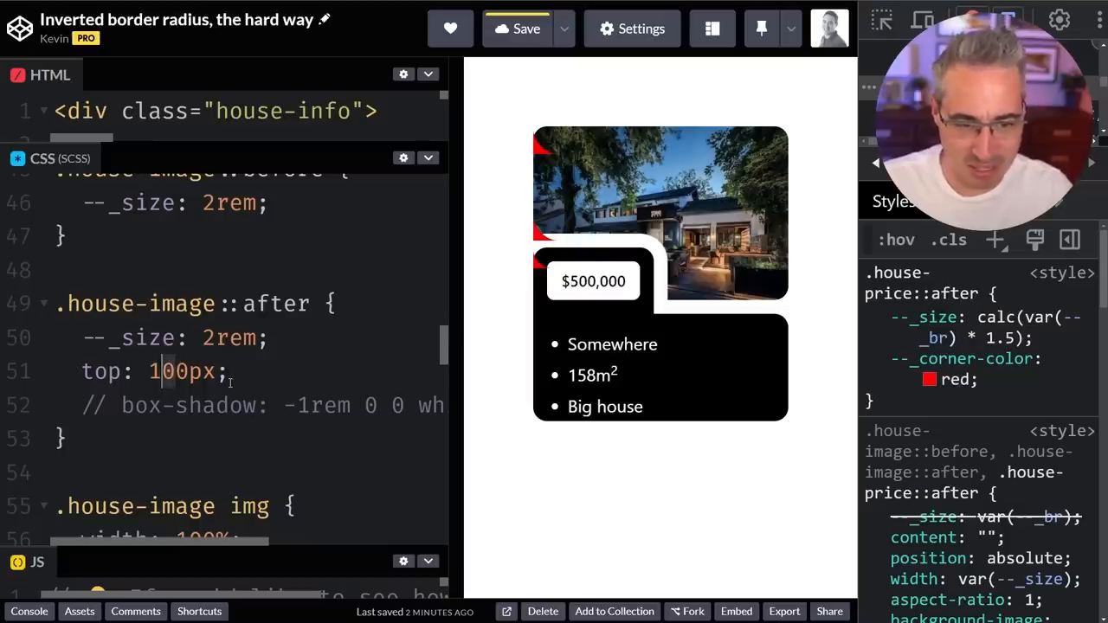
{"action": "type", "text": "90px"}
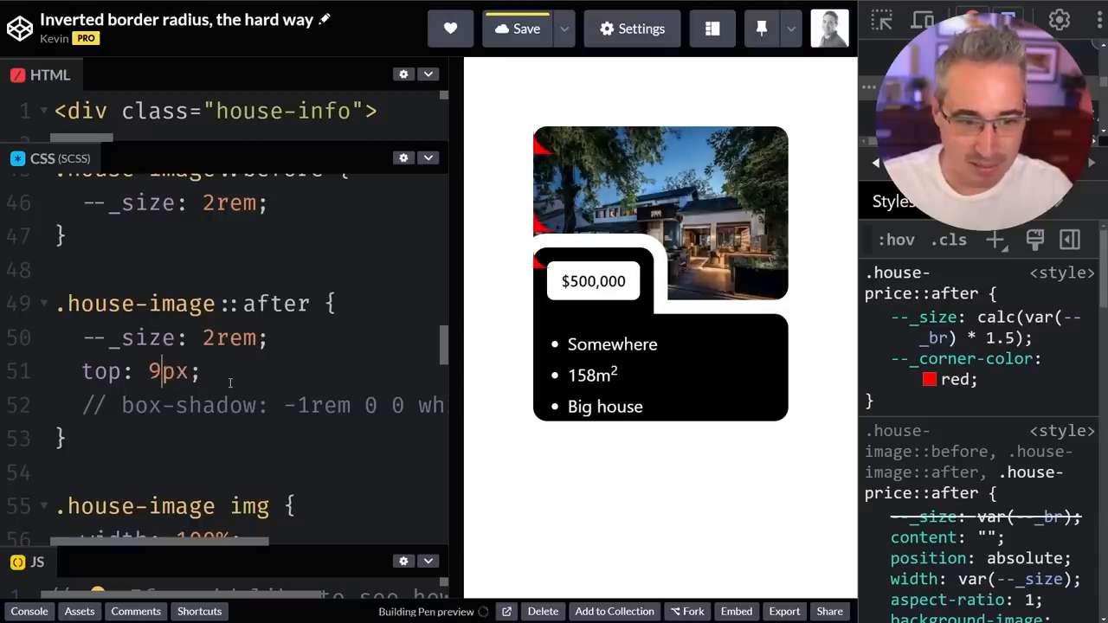
{"action": "type", "text": "2"}
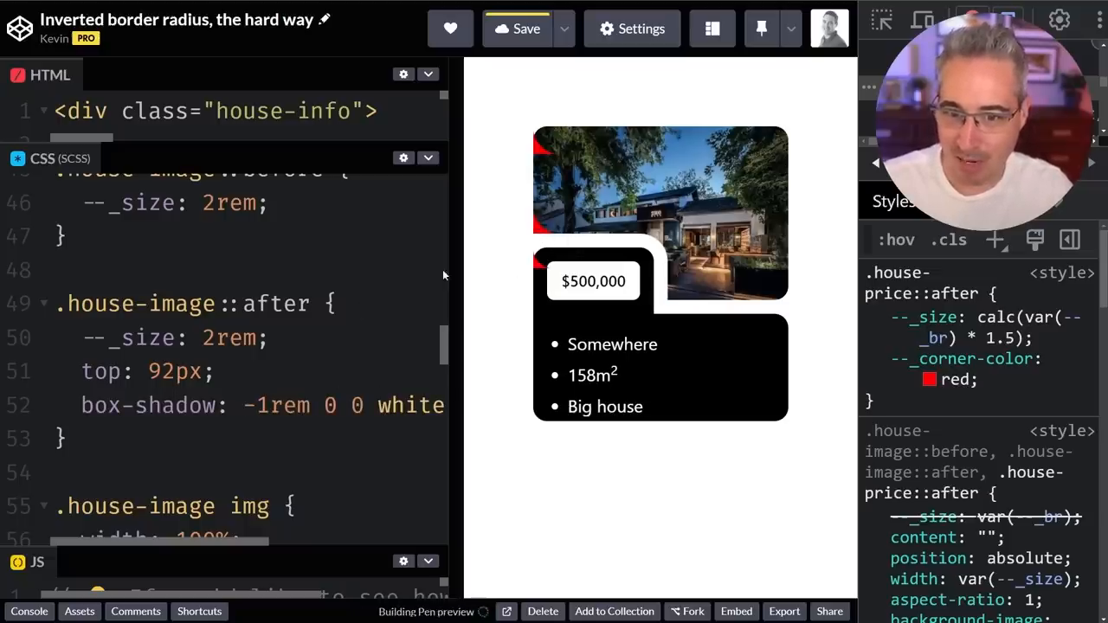
{"action": "left_click", "coordinate": [164, 370]}
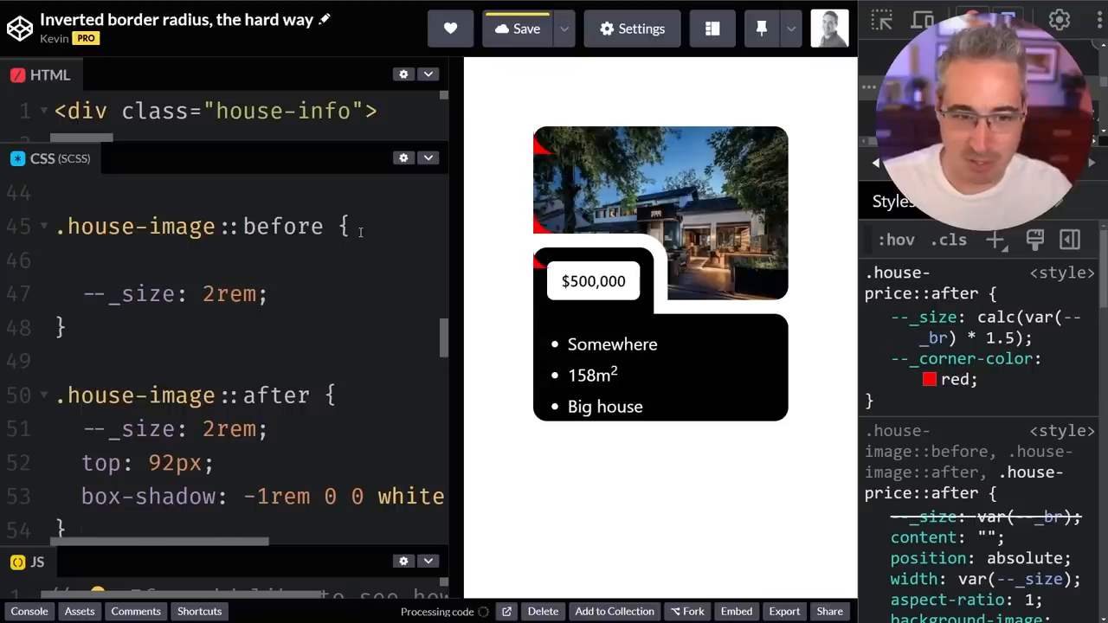
- Offset .house-image::before to top: 175px, then adjust its left offset from 50% to 120
{"action": "type", "text": "top: 1"}
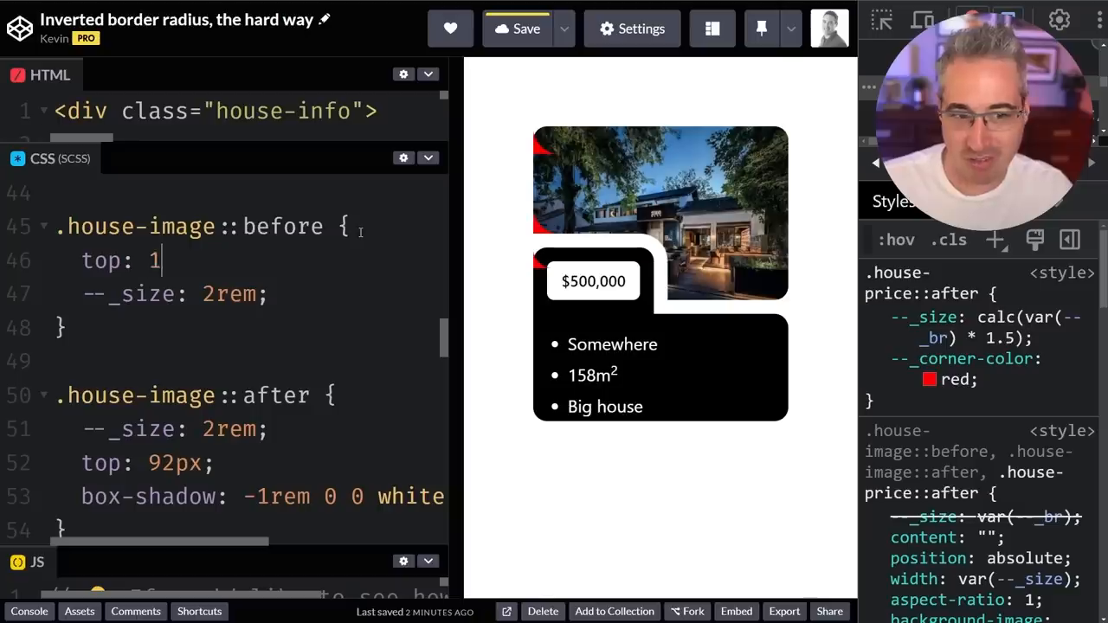
{"action": "type", "text": "35px;"}
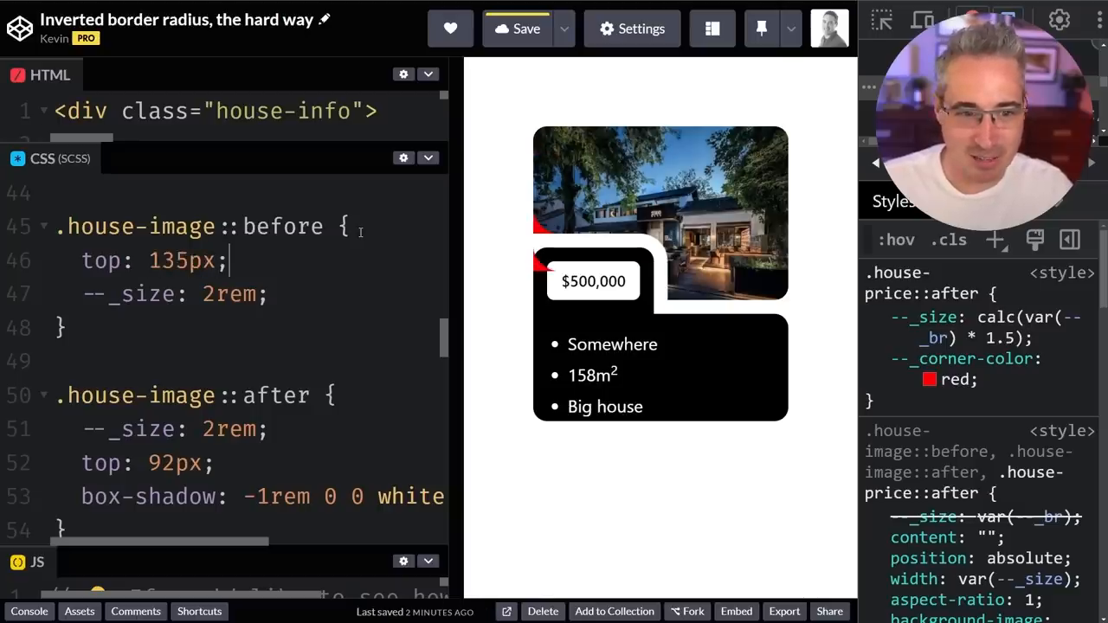
{"action": "type", "text": "175"}
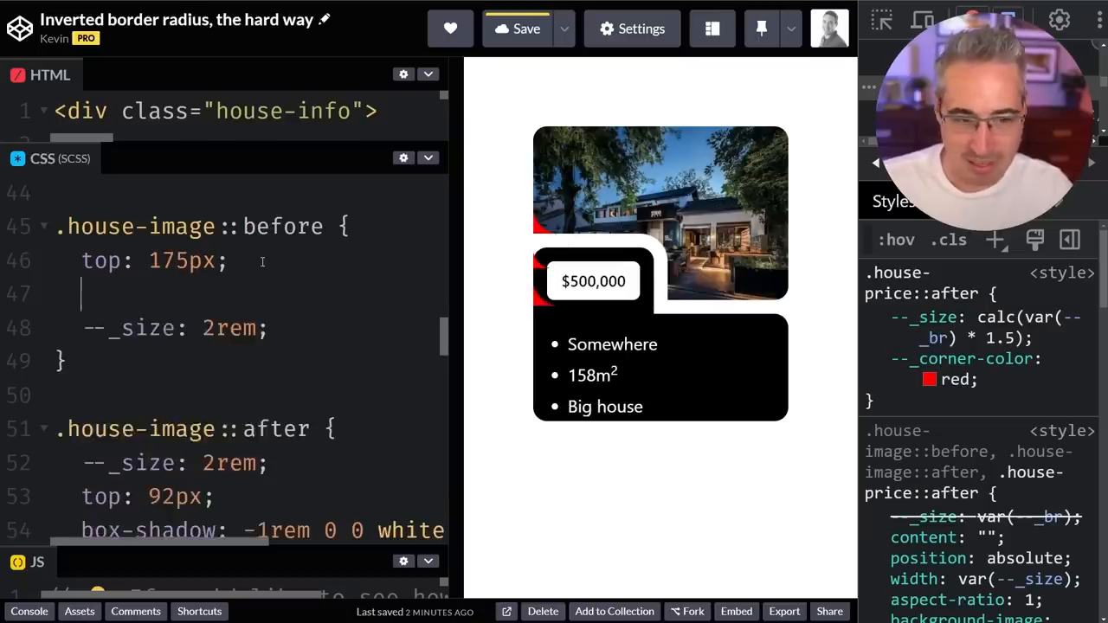
{"action": "type", "text": "left: 50%;"}
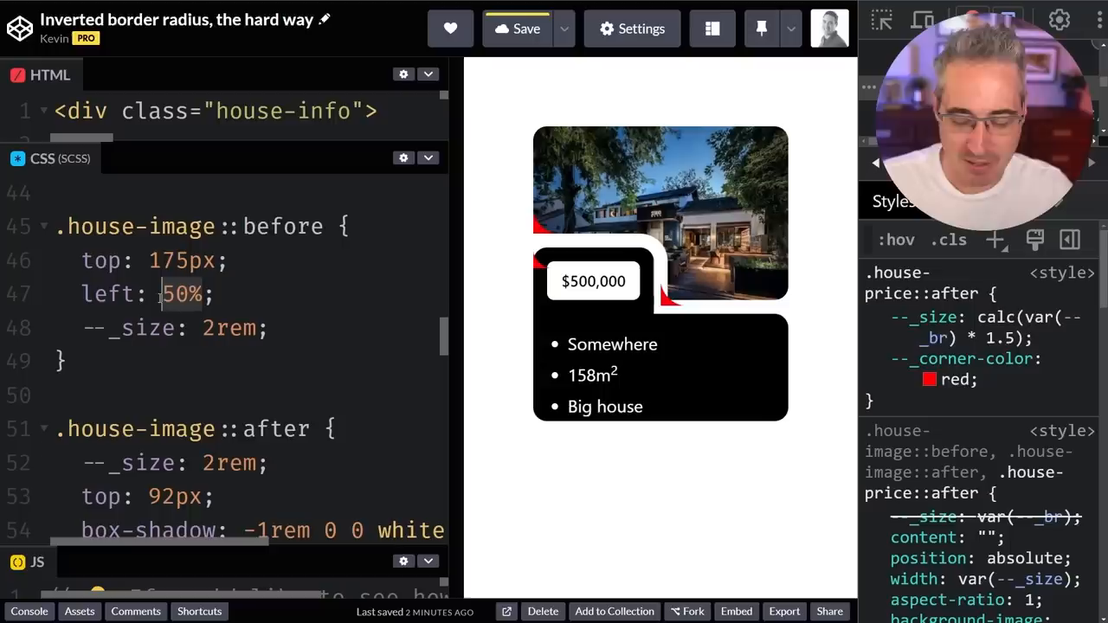
{"action": "type", "text": "120"}
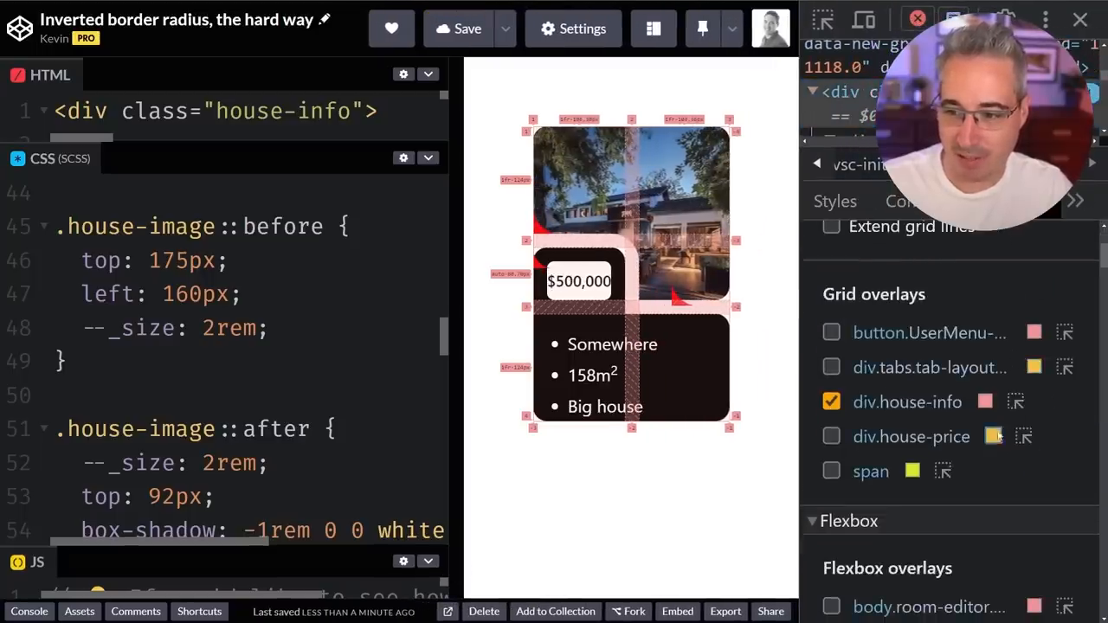
- Toggle the div.house-info grid overlay in the DevTools Layout pane
{"action": "left_click", "coordinate": [985, 401]}
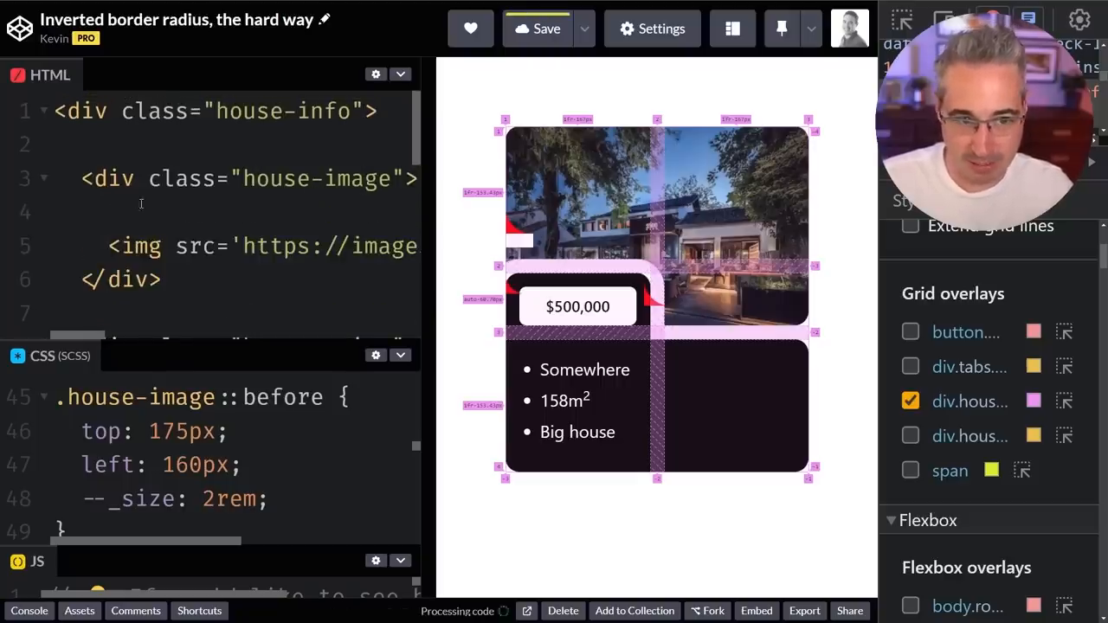
{"action": "left_click", "coordinate": [910, 401]}
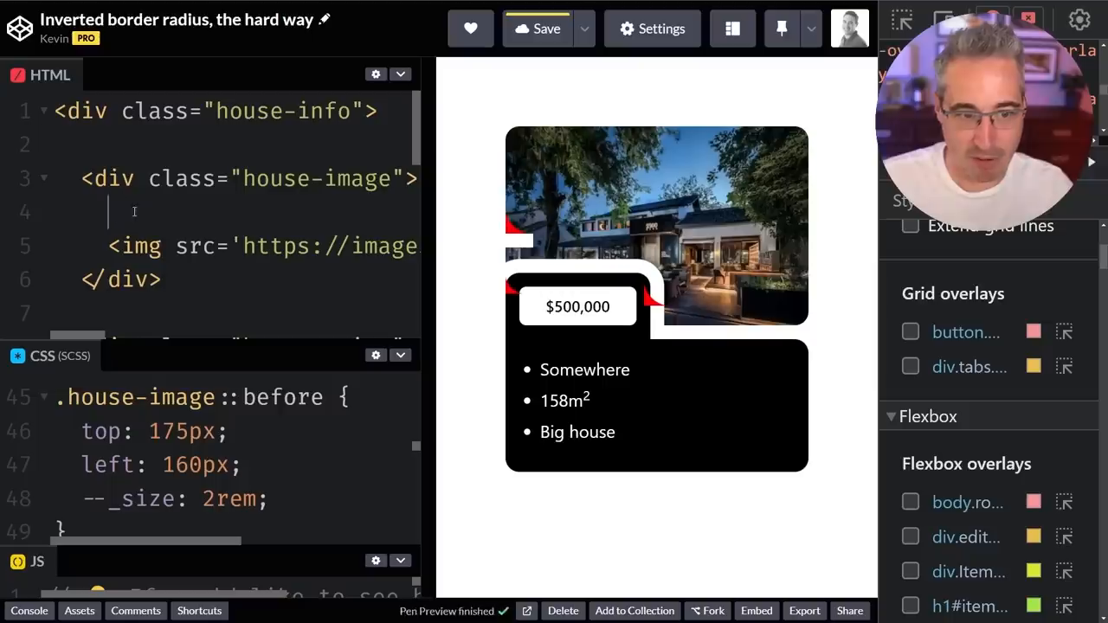
{"action": "type", "text": "::before"}
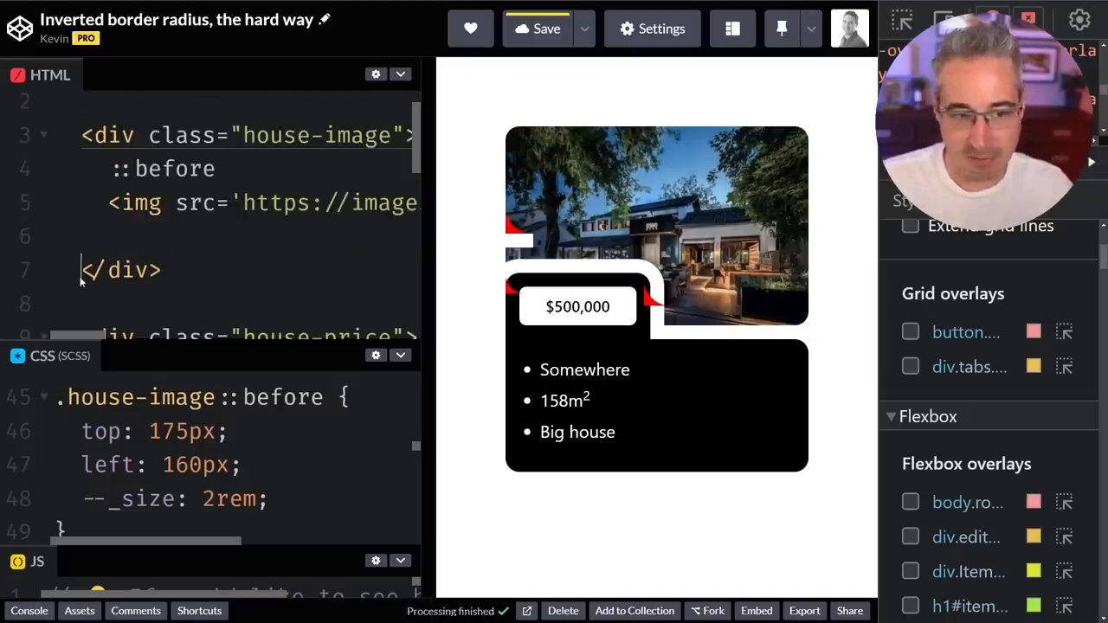
{"action": "type", "text": "::after"}
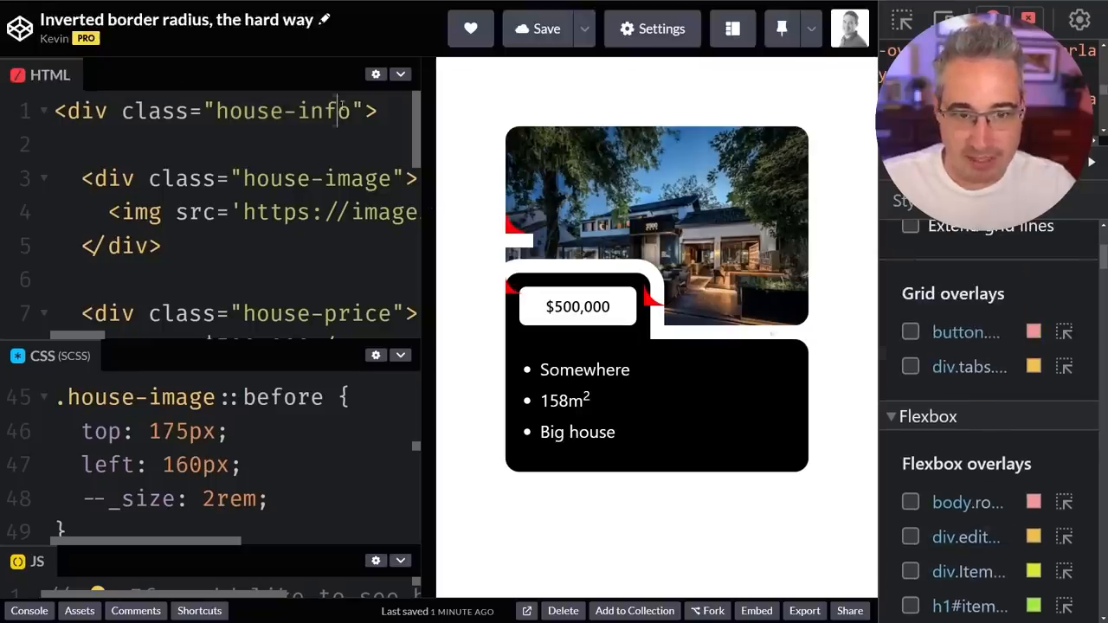
- Turn on the div.house-info grid overlay and bring the .house-image::after rule into view
{"action": "double_click", "coordinate": [320, 111]}
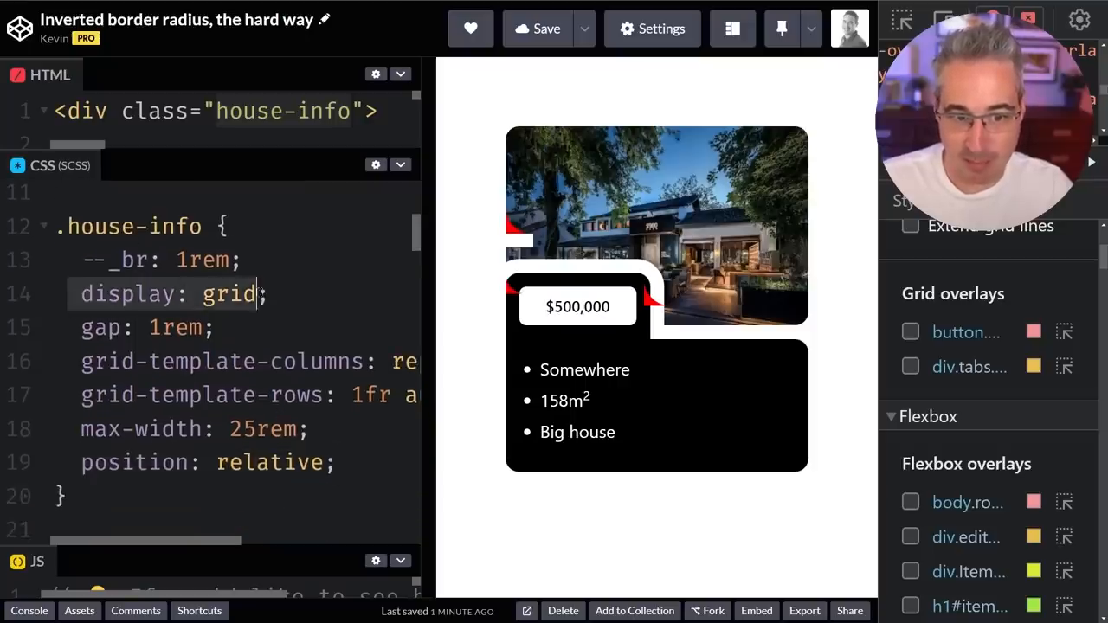
{"action": "left_click", "coordinate": [892, 401]}
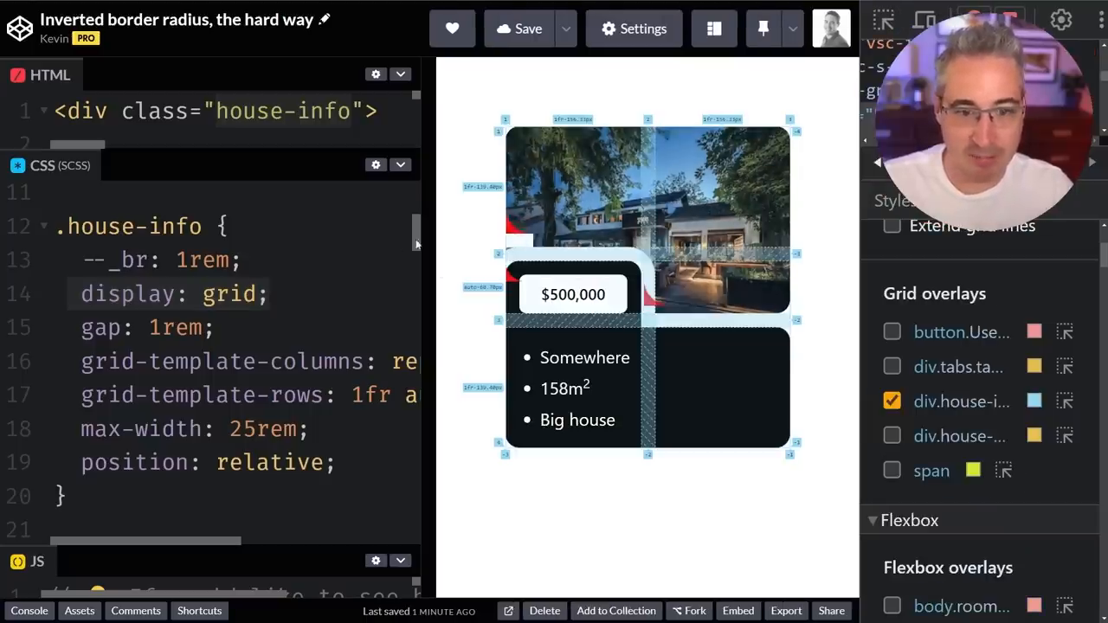
{"action": "scroll", "scroll_direction": "down", "scroll_amount": 3}
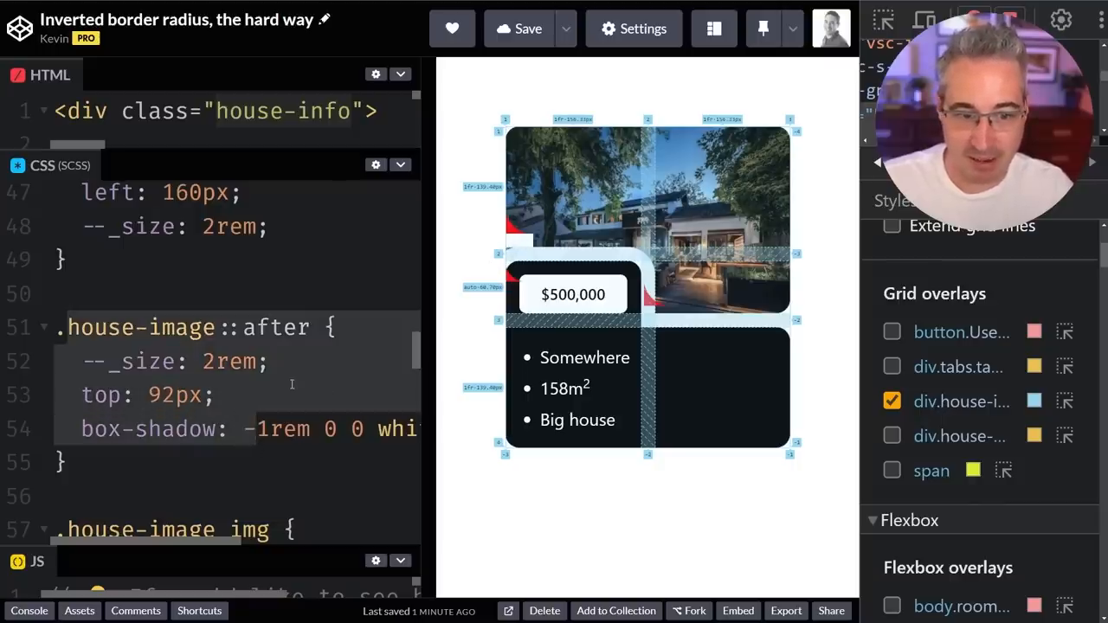
- Add grid-row: 1 / 2 and bottom: 0 to .house-image::after, with 1rem size and white corner colour
{"action": "type", "text": "grid-row:"}
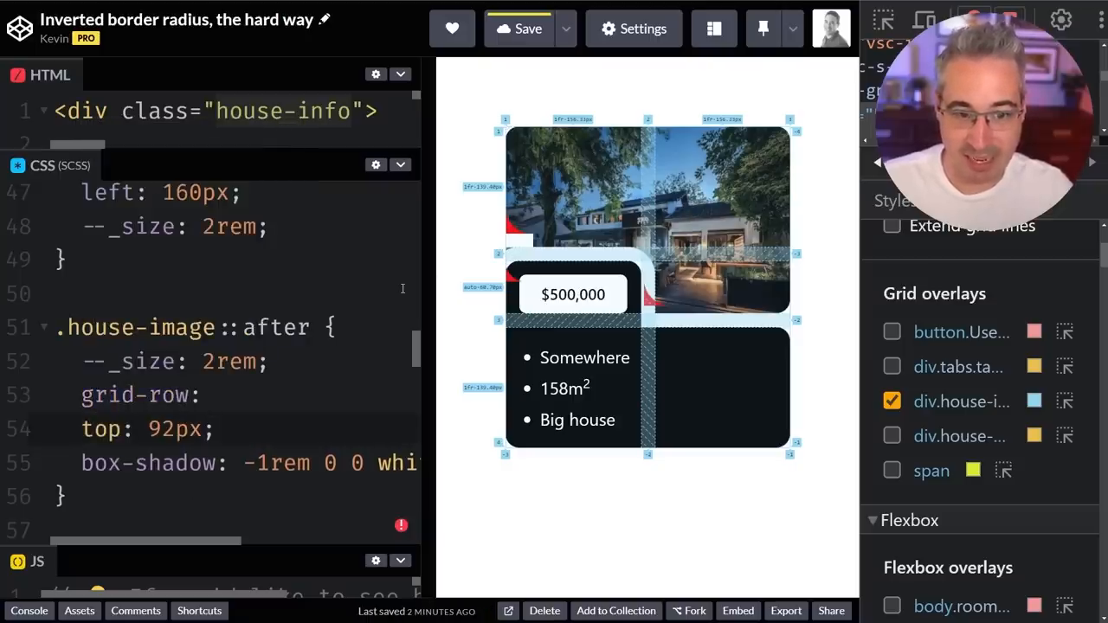
{"action": "type", "text": "1 / 2;"}
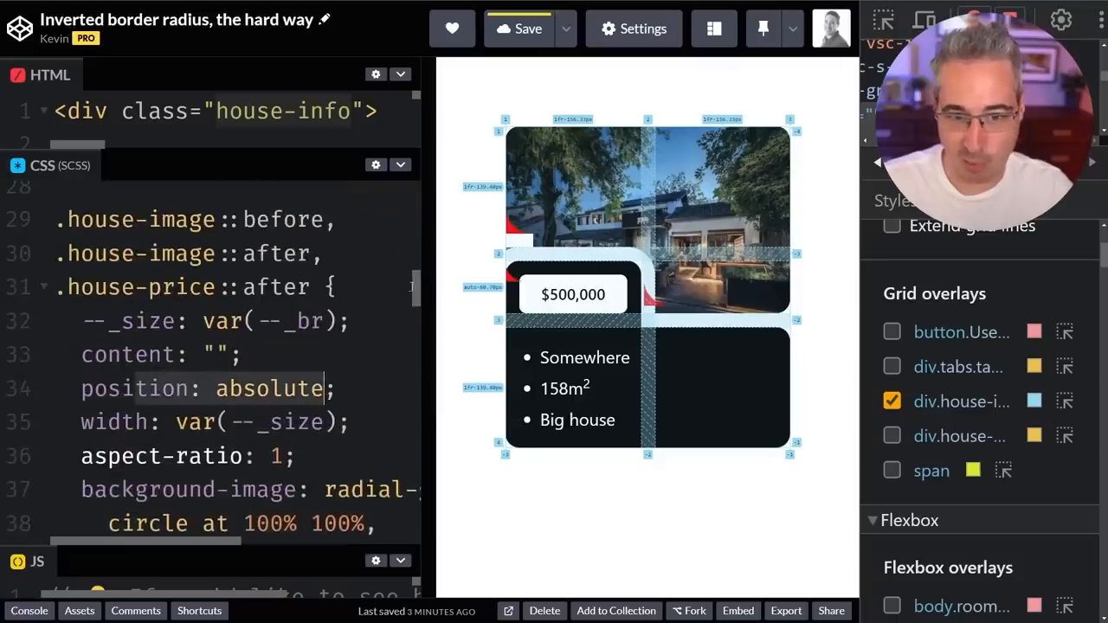
{"action": "scroll", "scroll_direction": "down", "scroll_amount": 3}
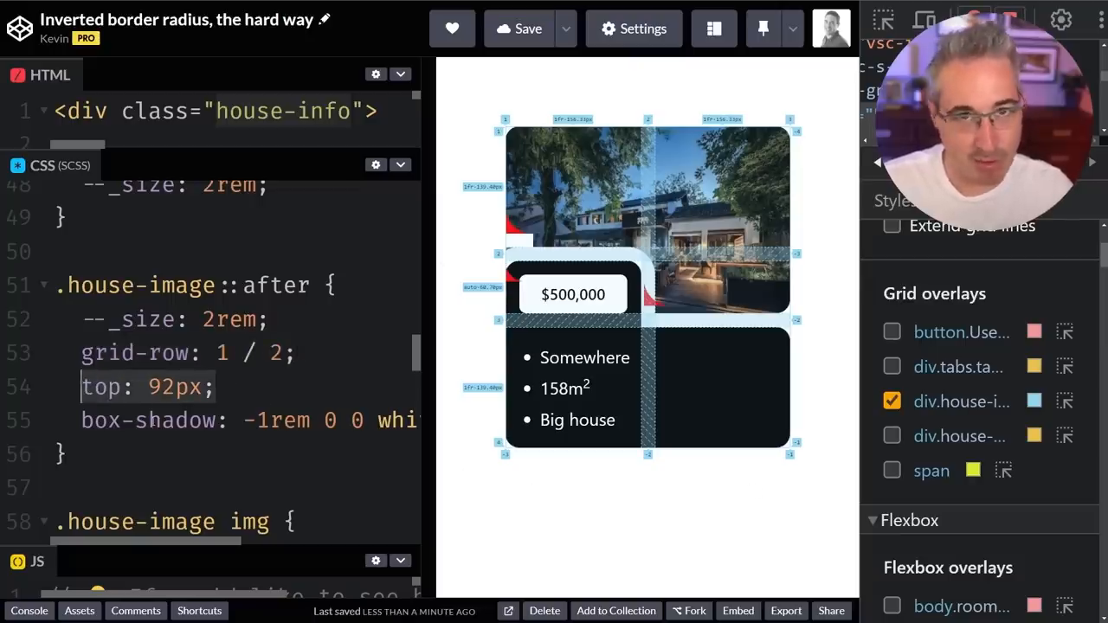
{"action": "type", "text": "bott"}
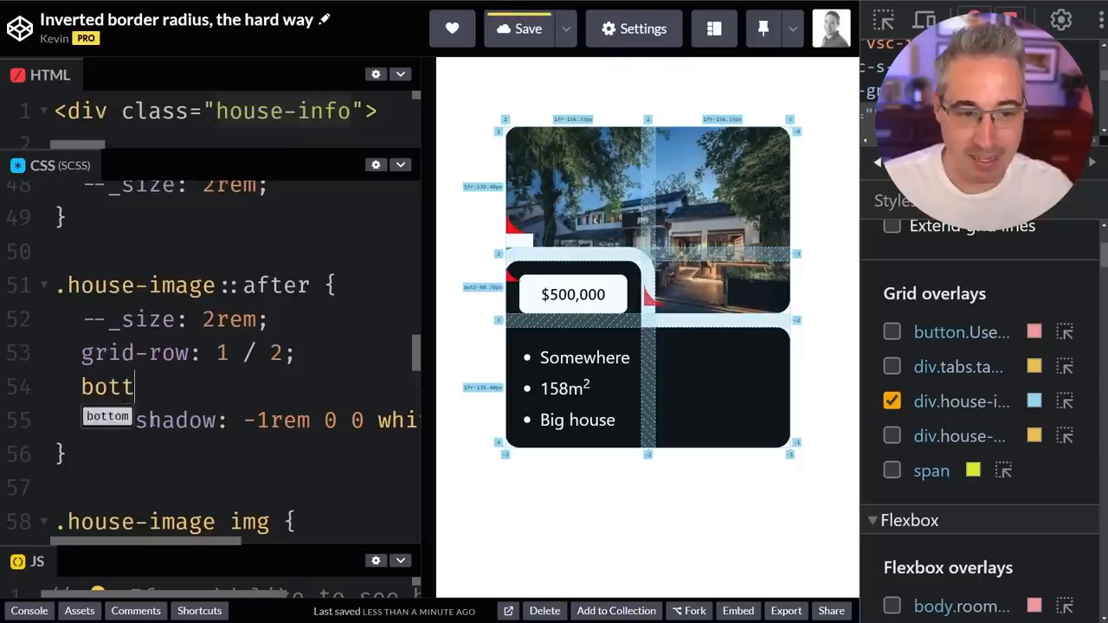
{"action": "type", "text": "om: 0;"}
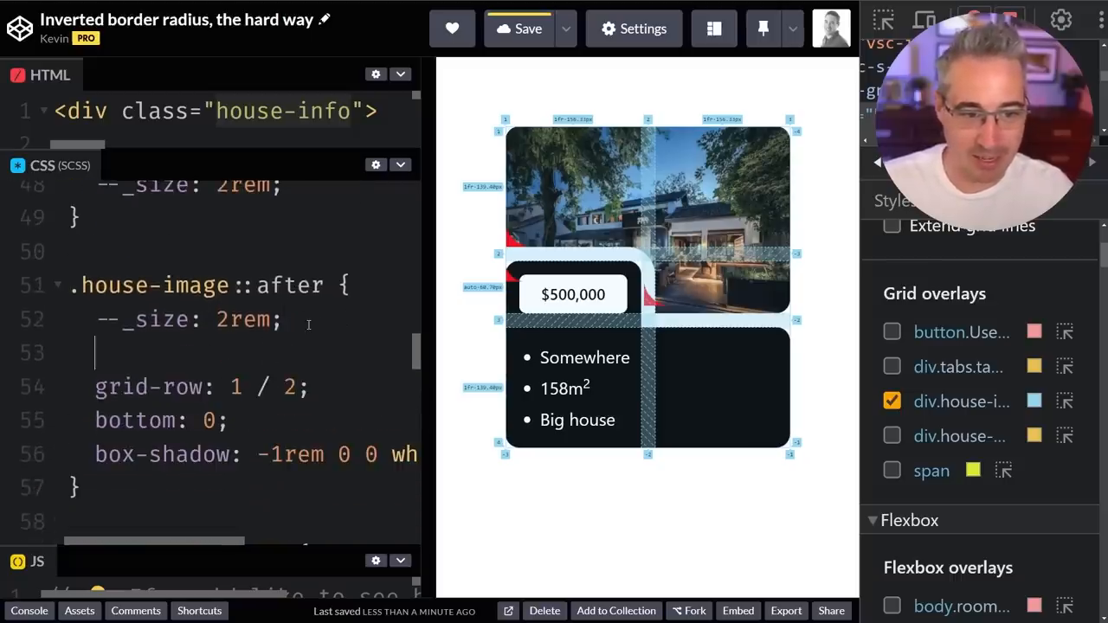
{"action": "type", "text": "--_corner-color: white;"}
{"action": "left_click", "coordinate": [190, 320]}
{"action": "type", "text": "1"}
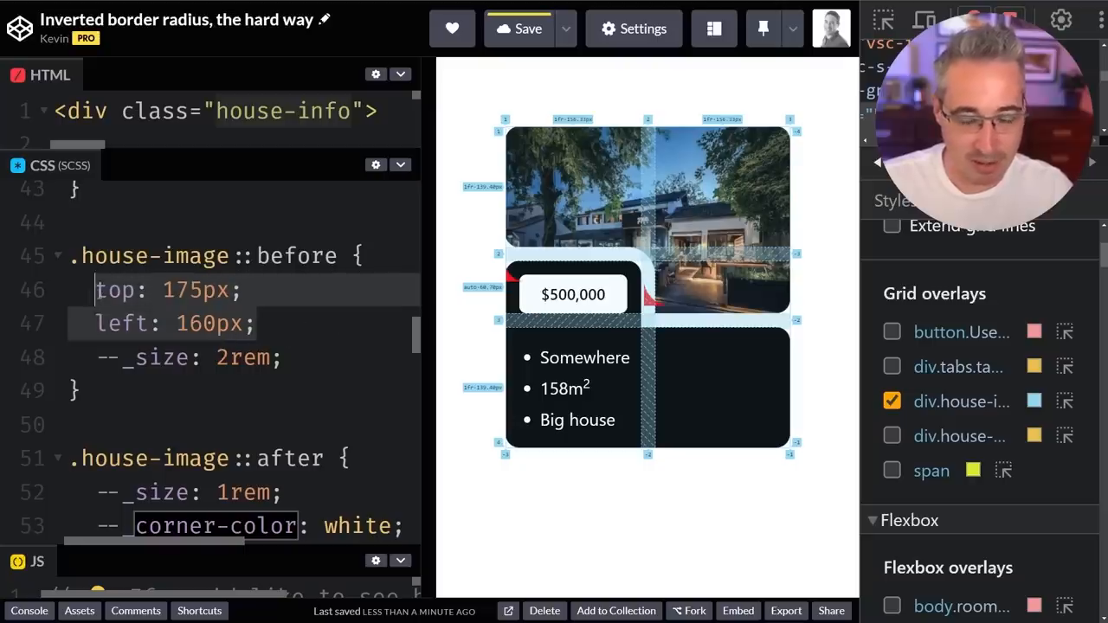
- Place .house-image::before at grid-column 2 / 3, grid-row 2 / 3, bottom 0, left 0; hide the grid overlay
{"action": "type", "text": "grid-column: 2 / 3;"}
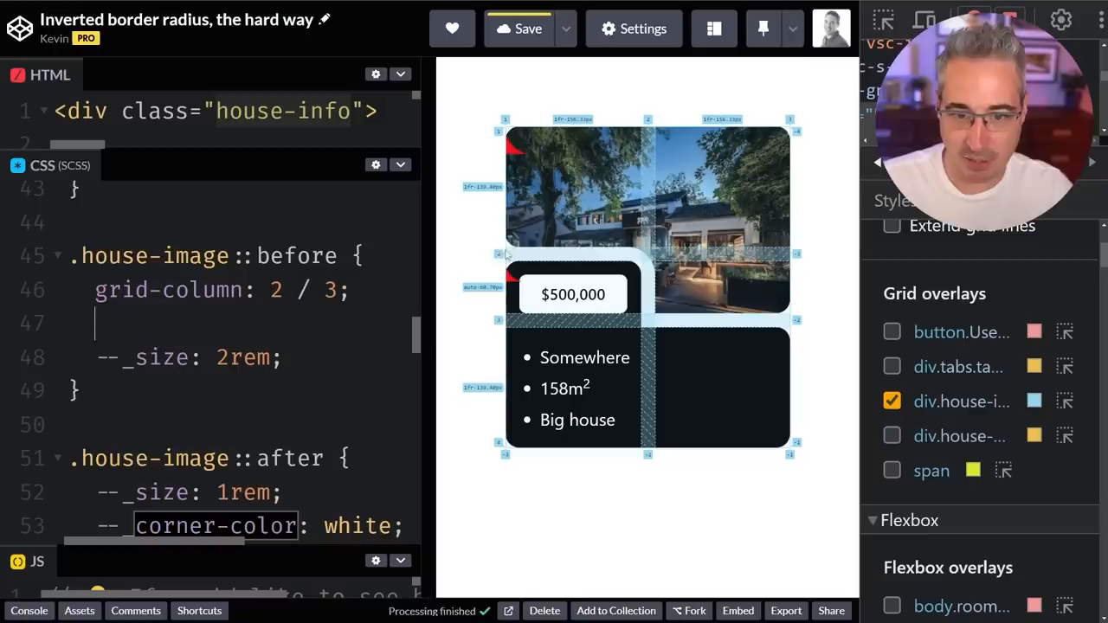
{"action": "type", "text": "grid-row: 2 / 3;"}
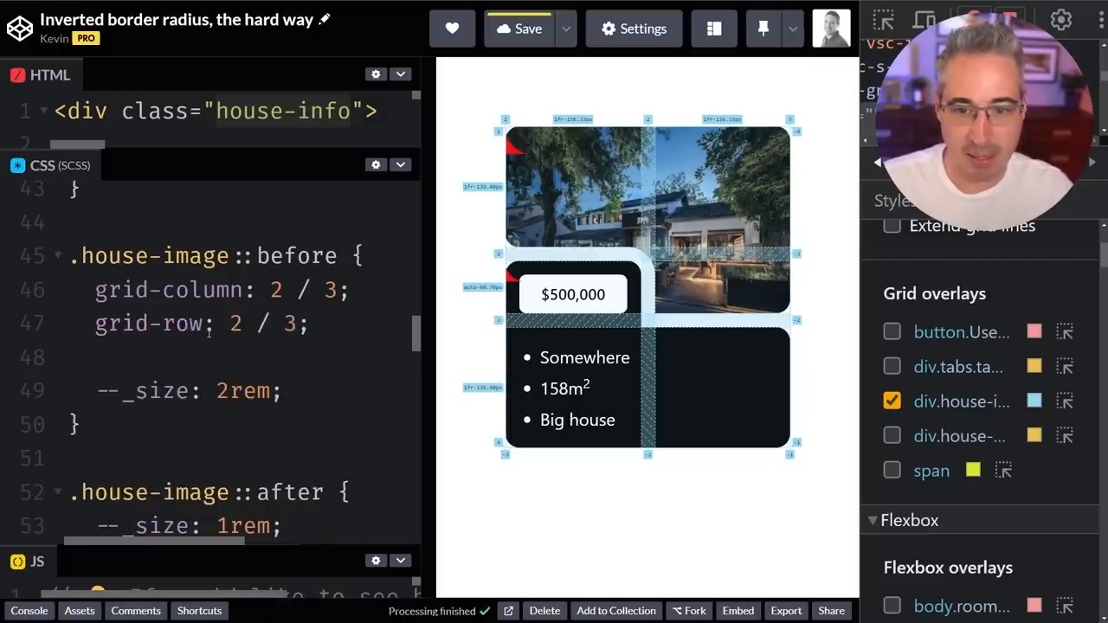
{"action": "type", "text": "bottom: 0;"}
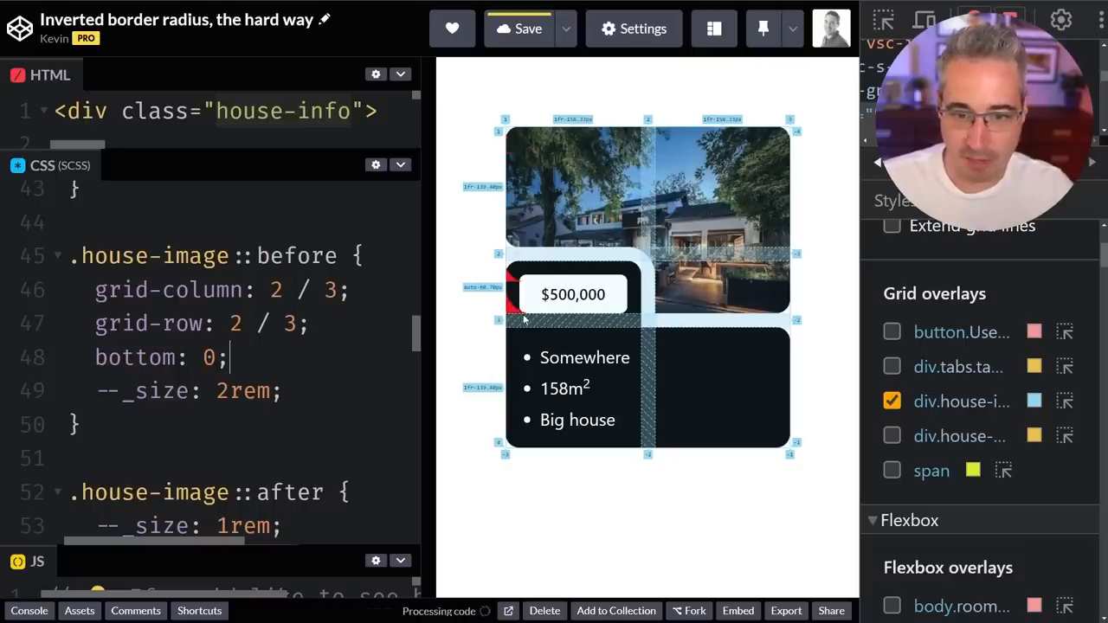
{"action": "key", "text": "enter"}
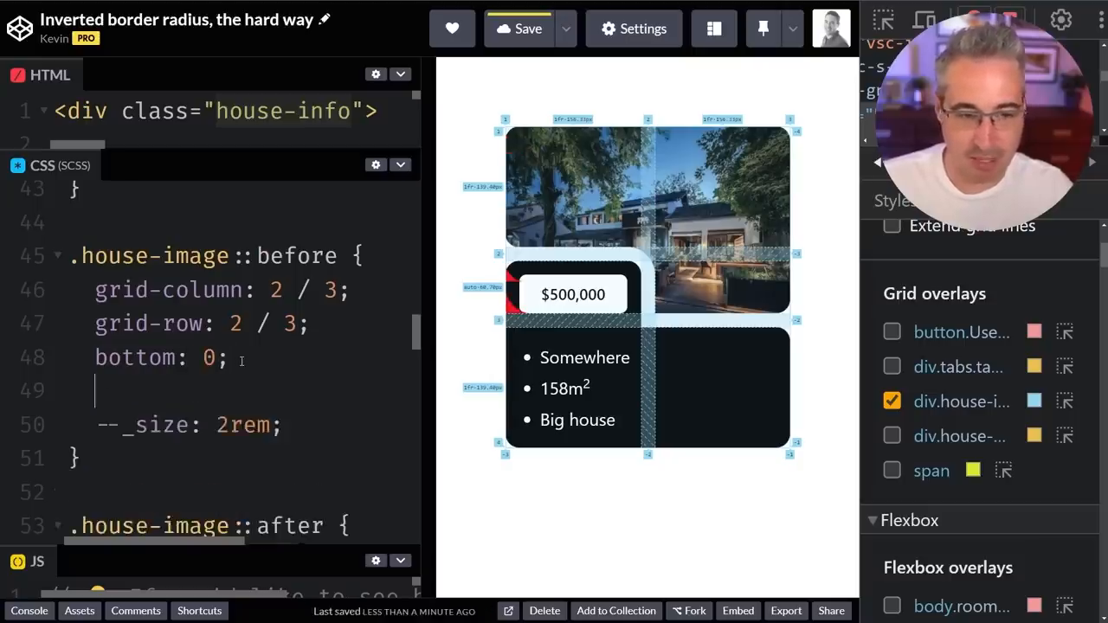
{"action": "type", "text": "left: 0;"}
{"action": "type", "text": "--_corner-color: white;"}
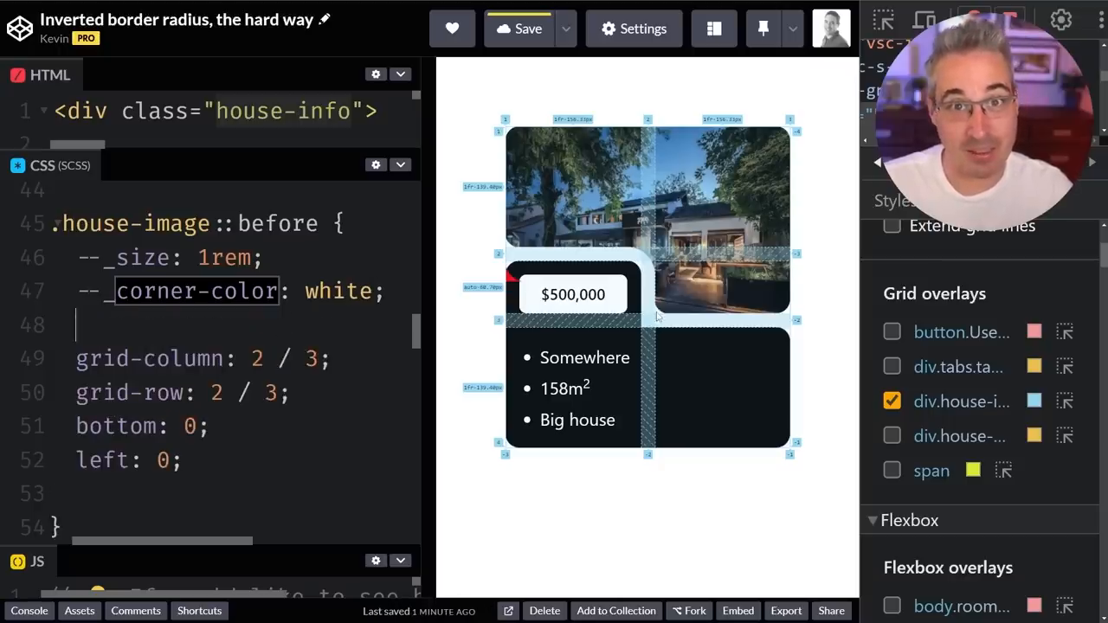
{"action": "left_click", "coordinate": [891, 401]}
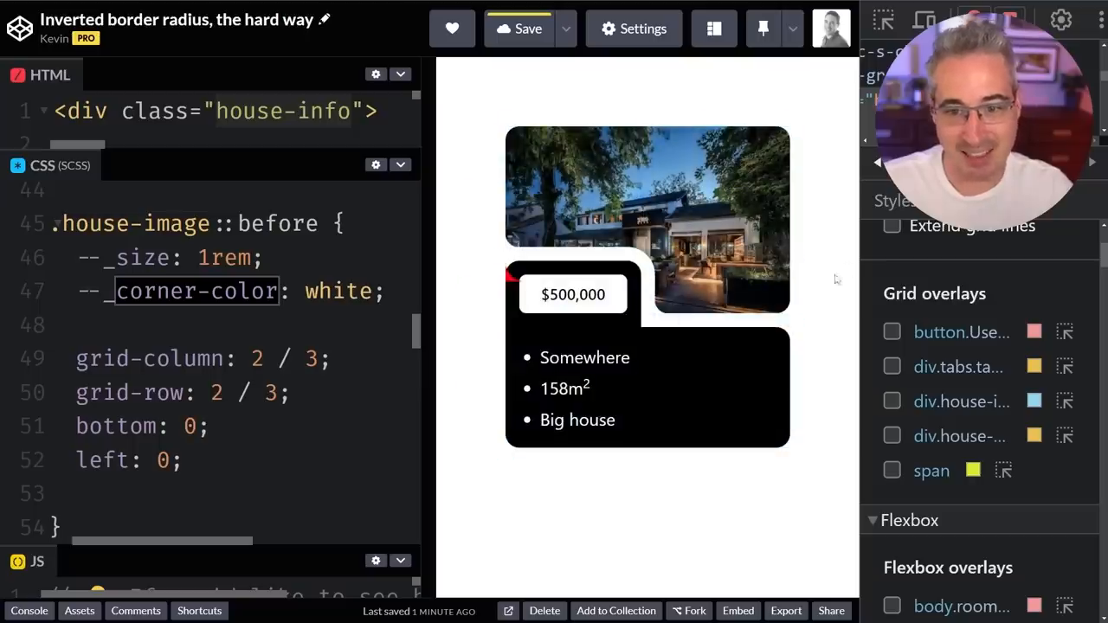
{"action": "mouse_move", "coordinate": [806, 292]}
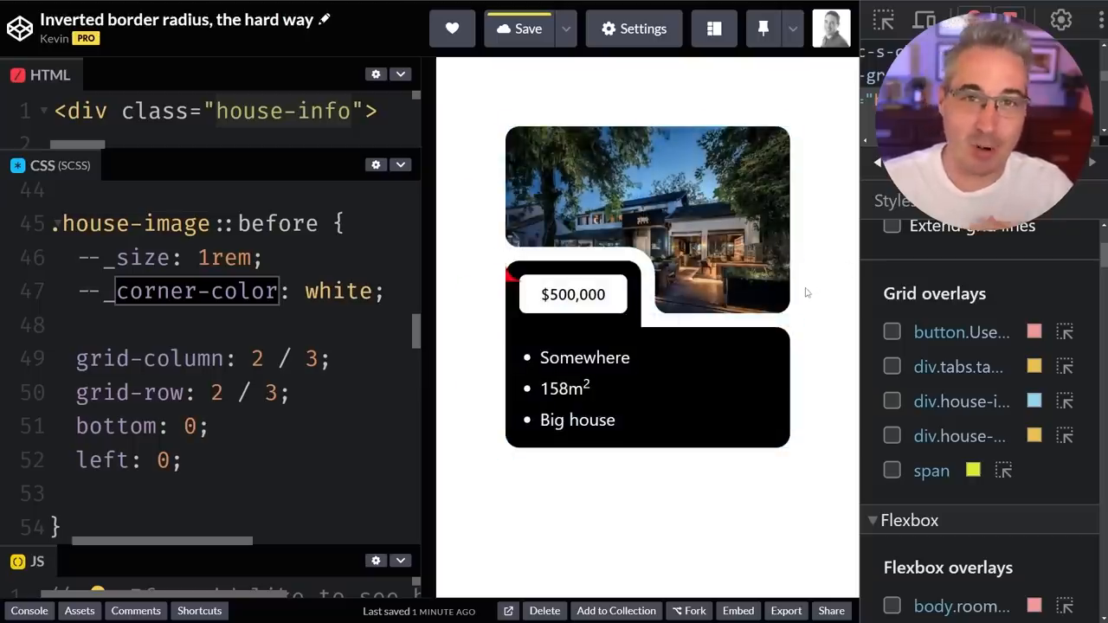